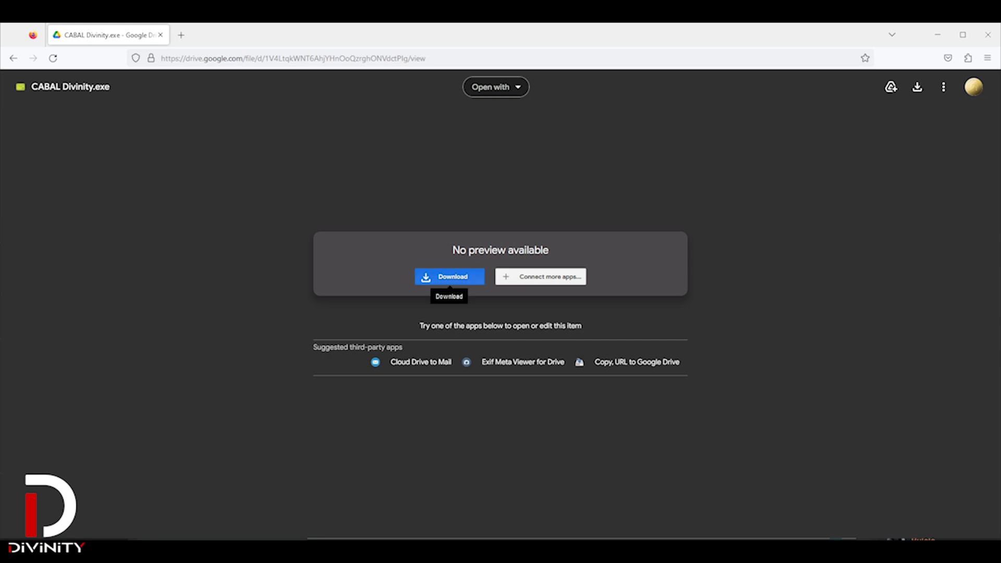
- Download CABAL Divinity.exe from Drive, confirming 'Download anyway' past the virus-scan warning
{"action": "left_click", "coordinate": [448, 276]}
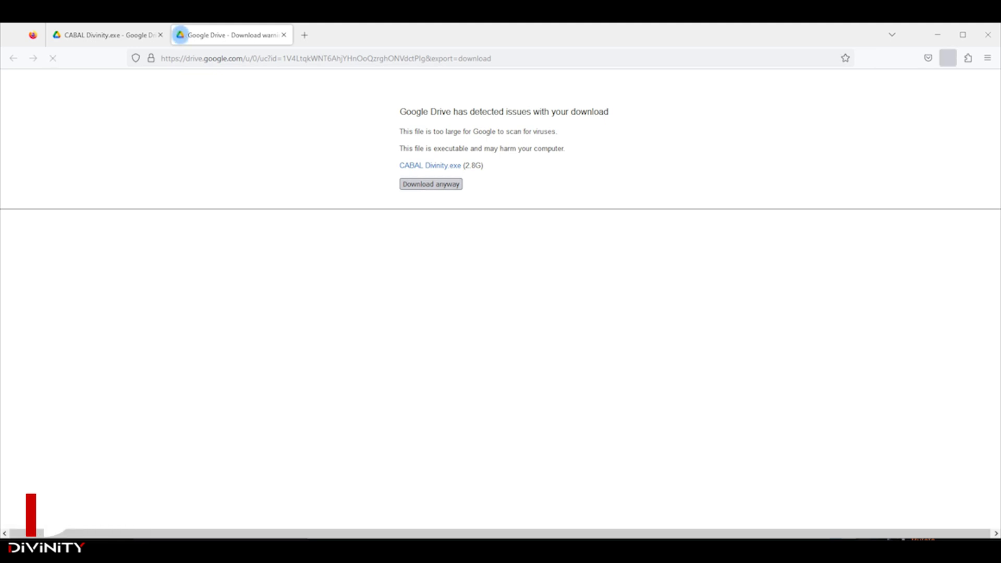
{"action": "left_click", "coordinate": [431, 183]}
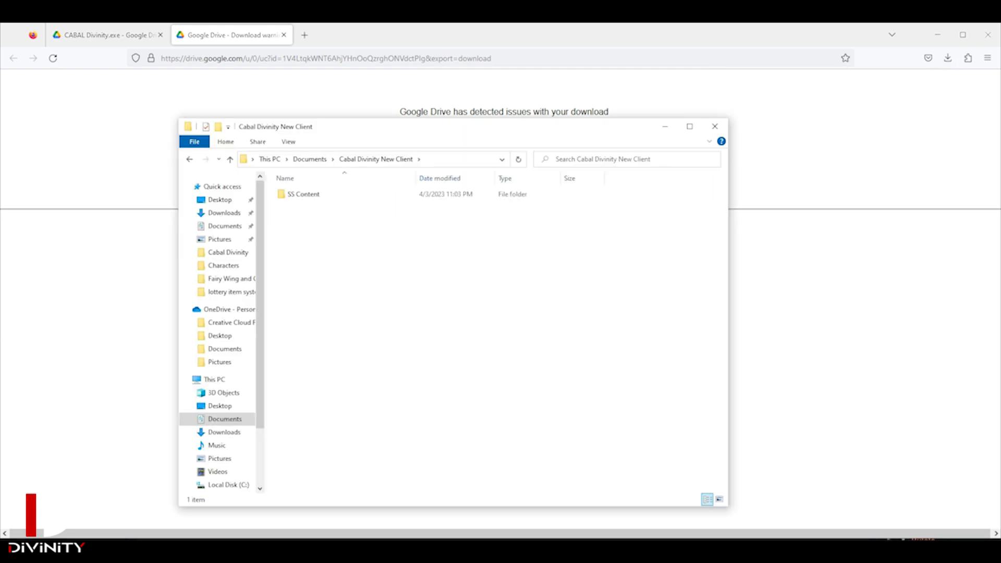
- Extract the downloaded CABAL Divinity archive in place with WinRAR's Extract Here
{"action": "left_click", "coordinate": [310, 206]}
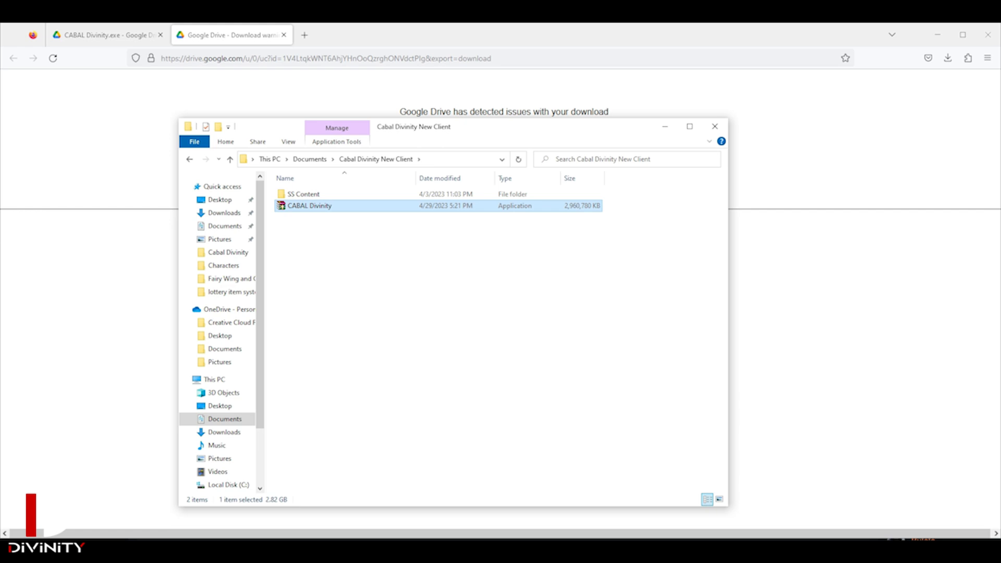
{"action": "right_click", "coordinate": [309, 205]}
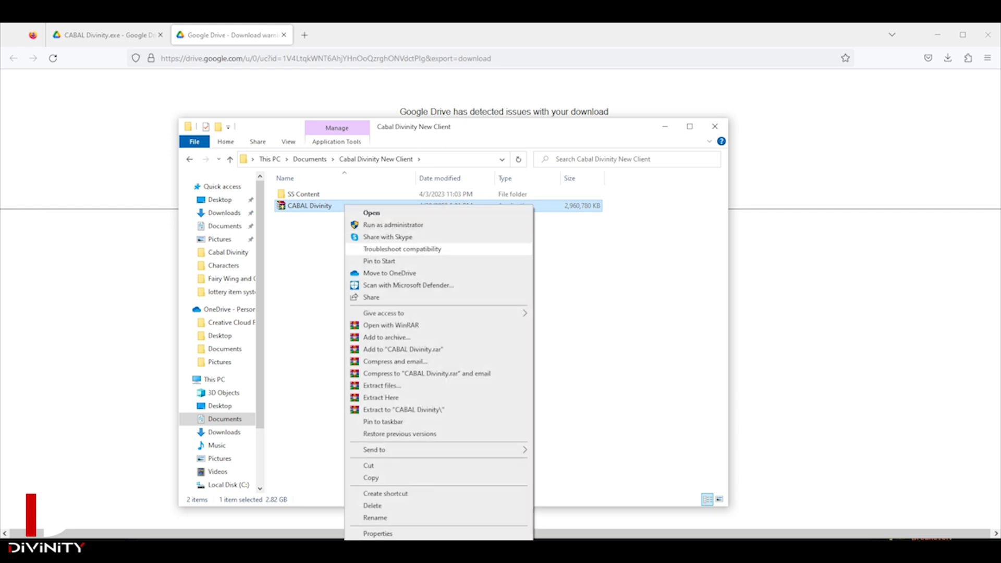
{"action": "mouse_move", "coordinate": [426, 374]}
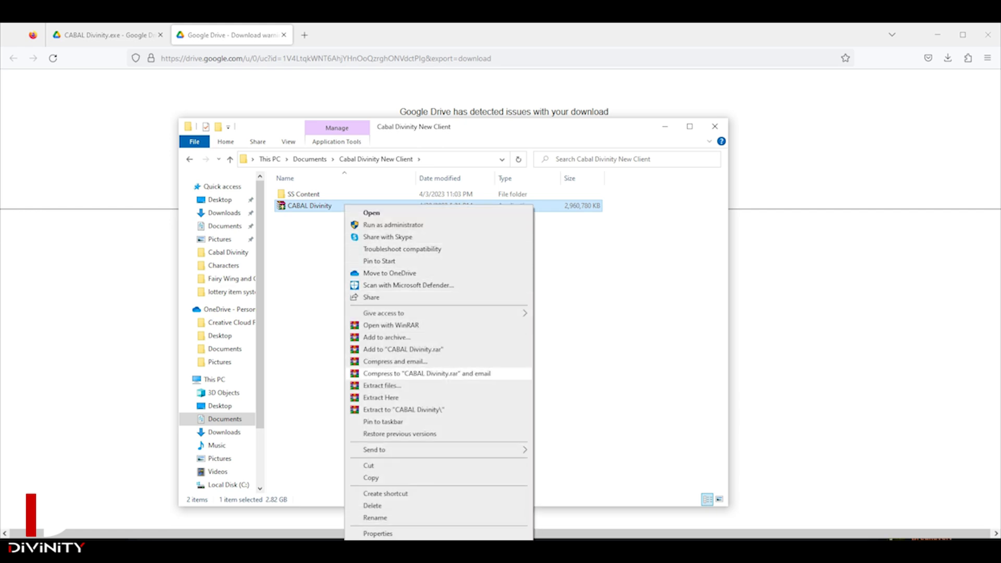
{"action": "left_click", "coordinate": [380, 397]}
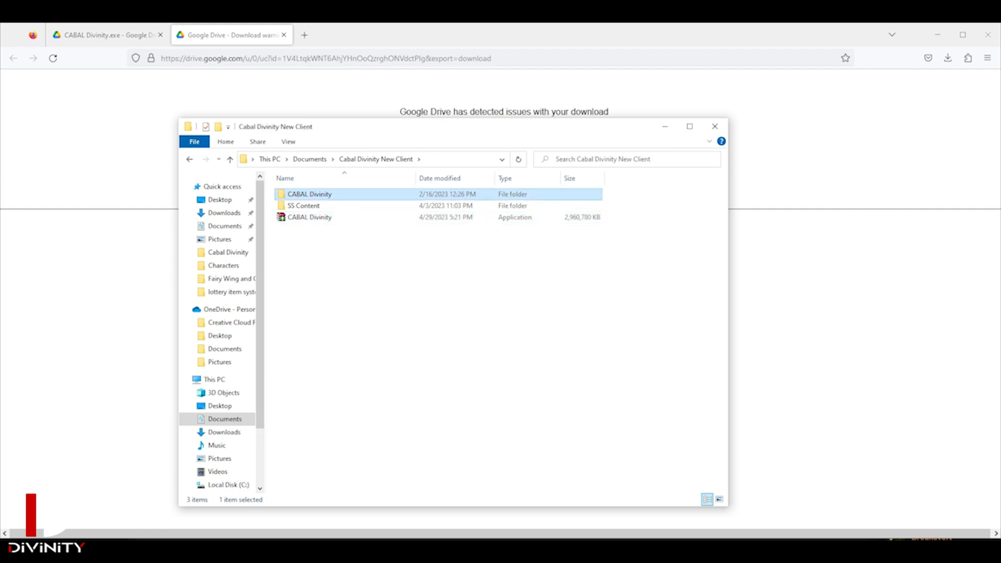
- Run the ~Install batch file inside the extracted CABAL Divinity folder to install the client
{"action": "double_click", "coordinate": [309, 194]}
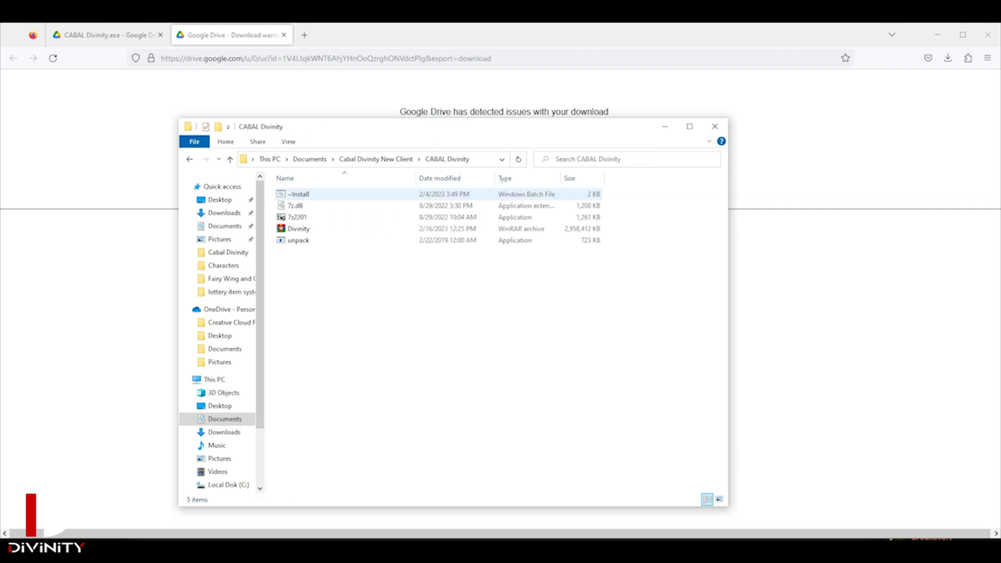
{"action": "double_click", "coordinate": [297, 194]}
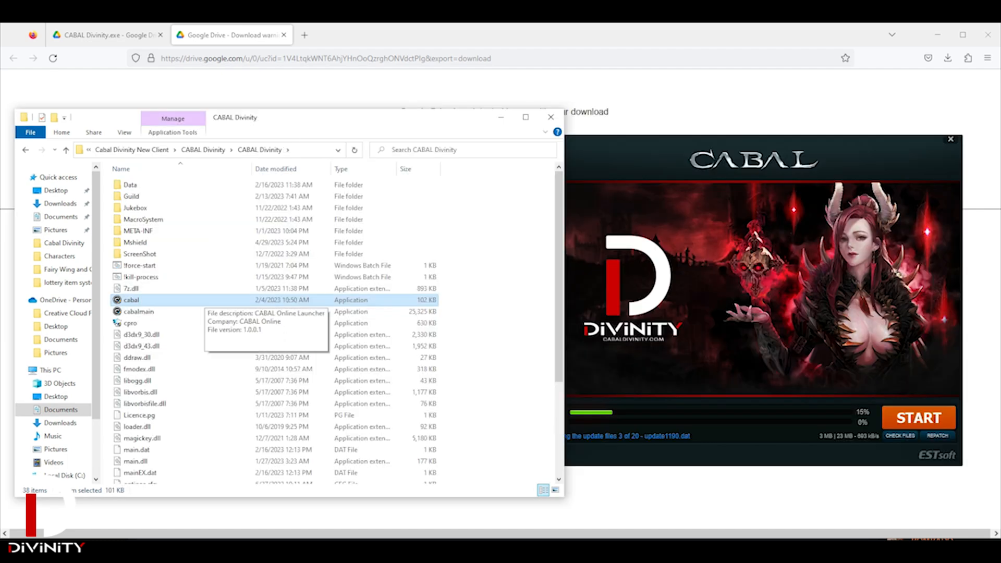
- Start the game from the launcher once patching reaches 100%, so ProGuard initializes
{"action": "right_click", "coordinate": [131, 300]}
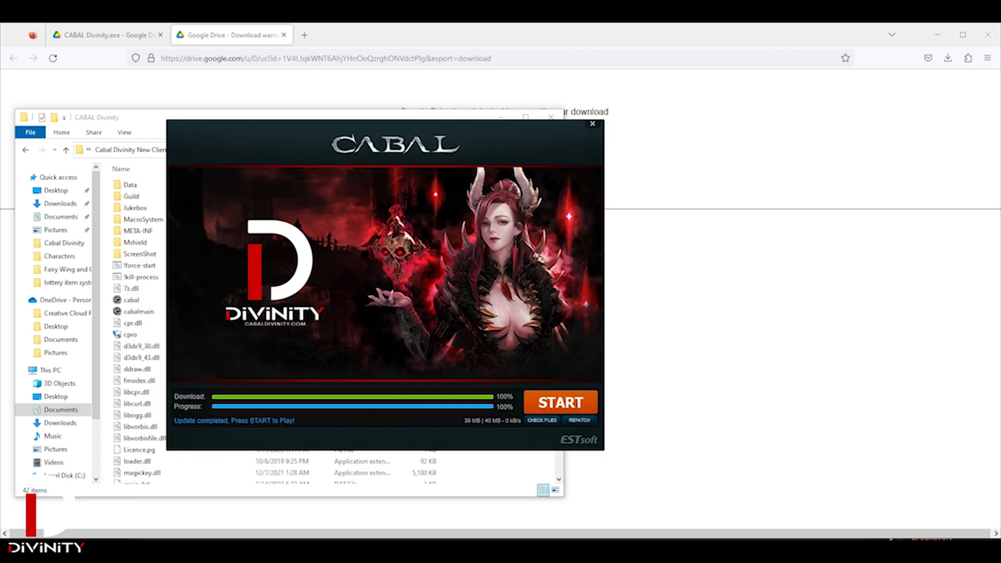
{"action": "left_click", "coordinate": [559, 402]}
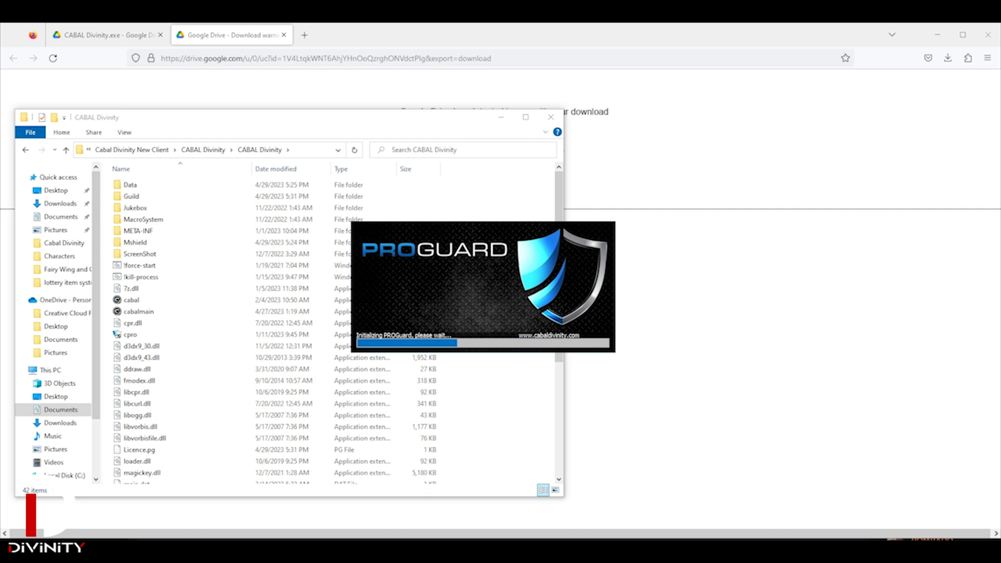